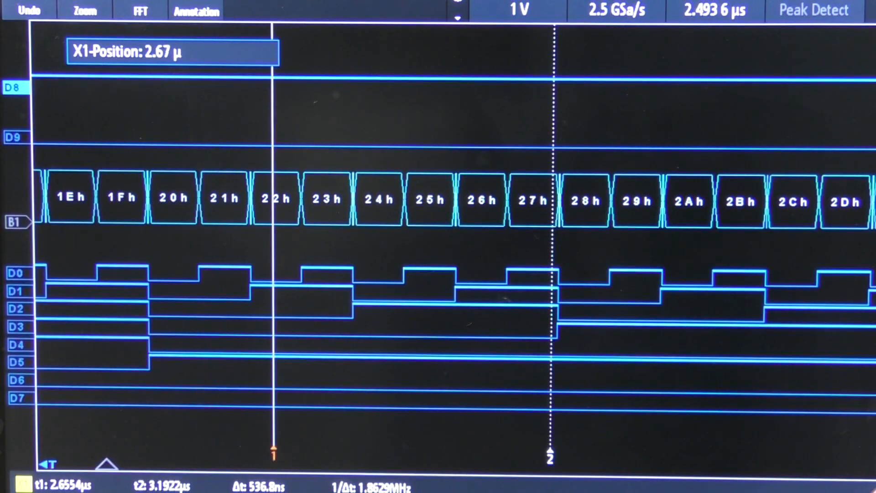
# Drag cursor X1 left onto the leading edge of the 22h bus value
pyautogui.moveTo(271, 449); pyautogui.dragTo(246, 450)
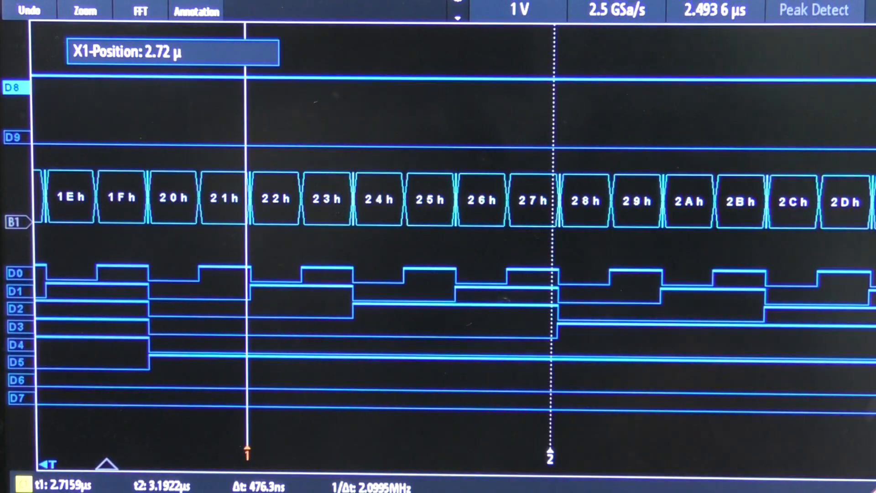